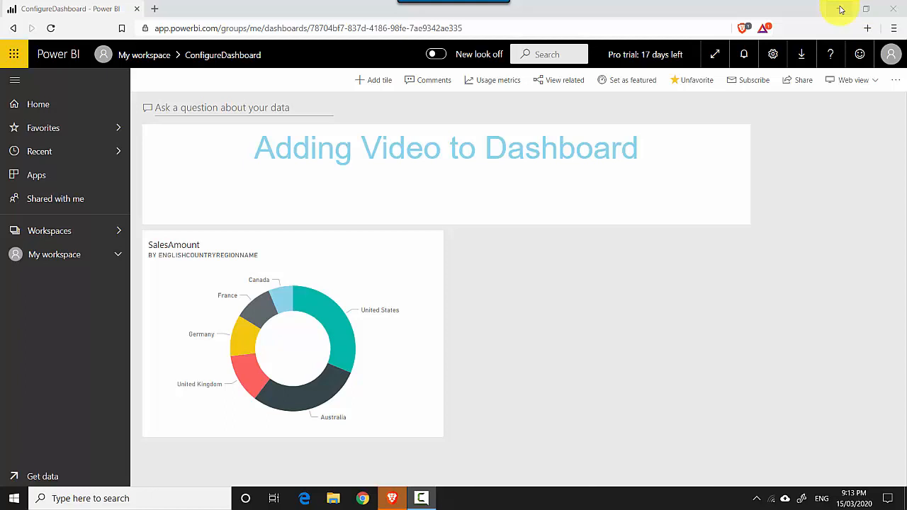
pyautogui.moveTo(699, 12)
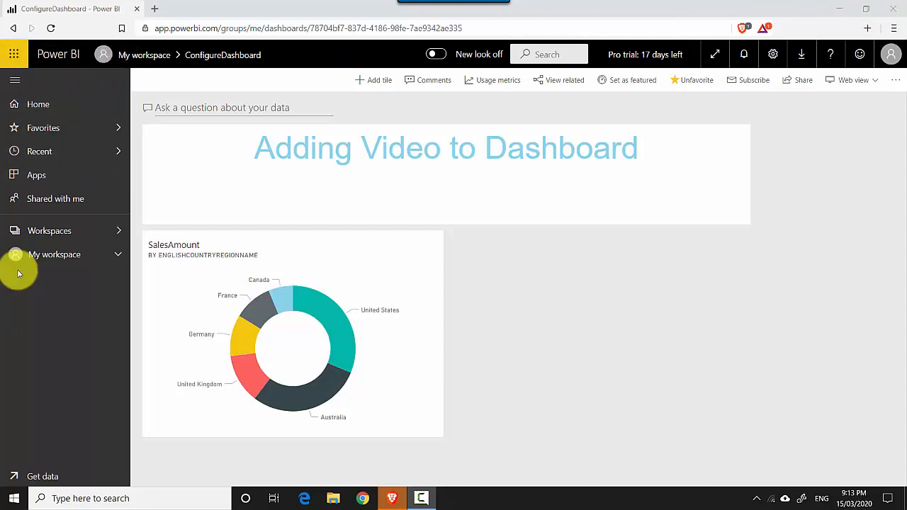
pyautogui.click(54, 255)
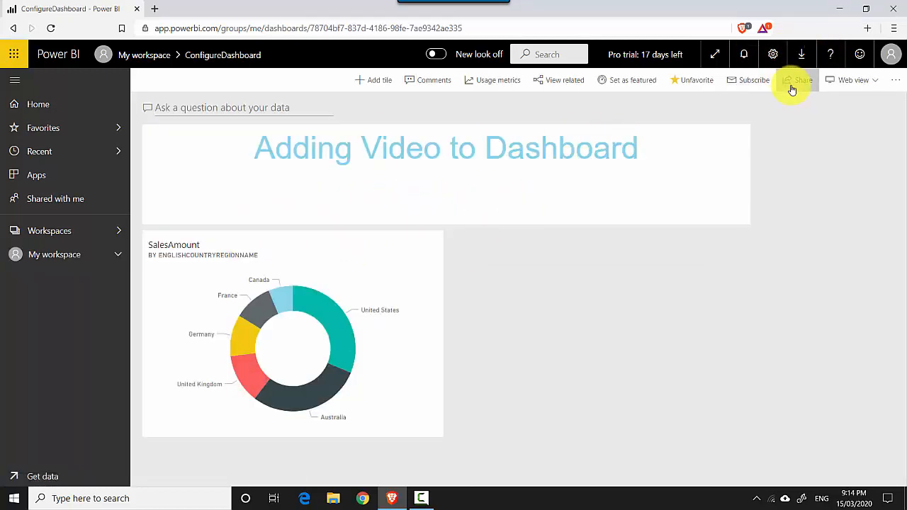
pyautogui.moveTo(797, 79)
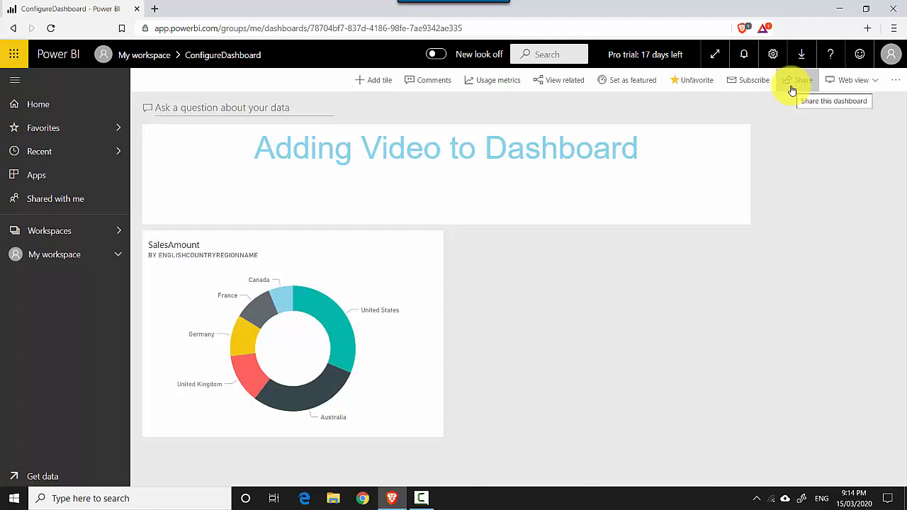
pyautogui.click(797, 80)
pyautogui.write('ramesh')
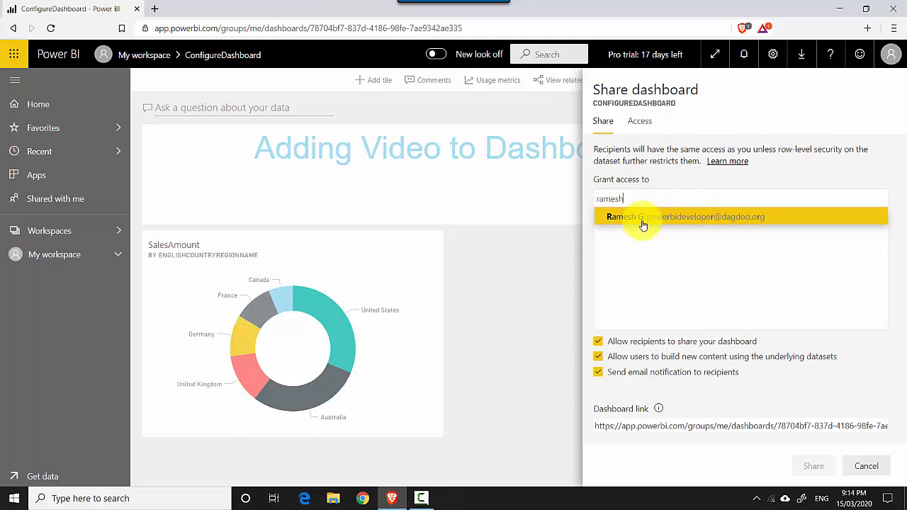
pyautogui.click(640, 217)
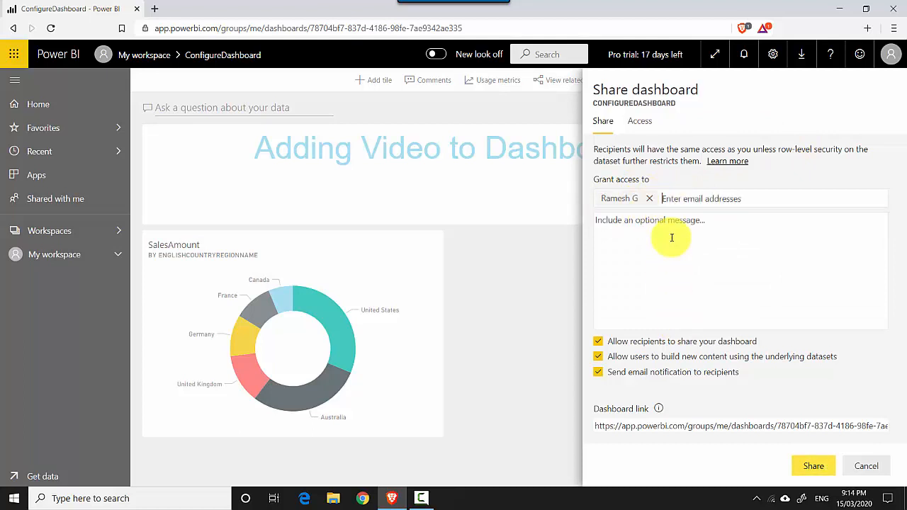
# - Share the dashboard with the note 'Sharing my dashboard to include in the app'
pyautogui.write('Sharing')
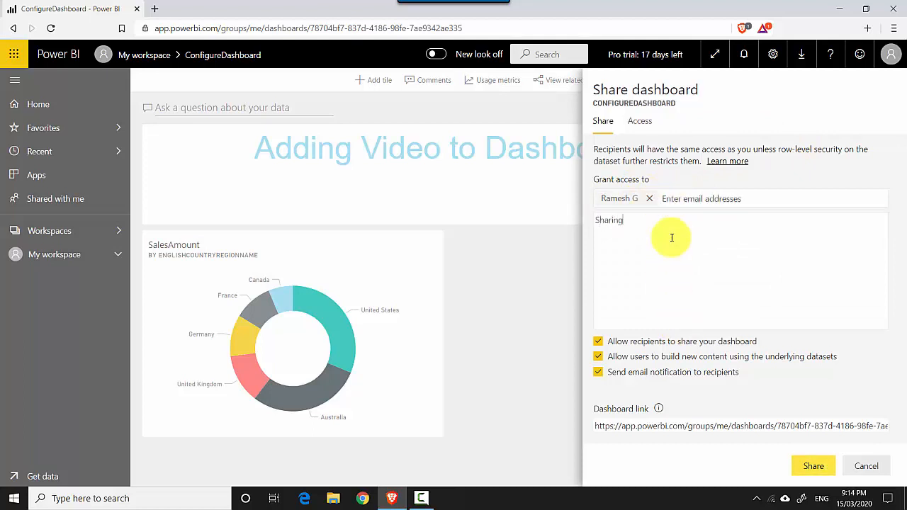
pyautogui.write('my dashboard to include in the app')
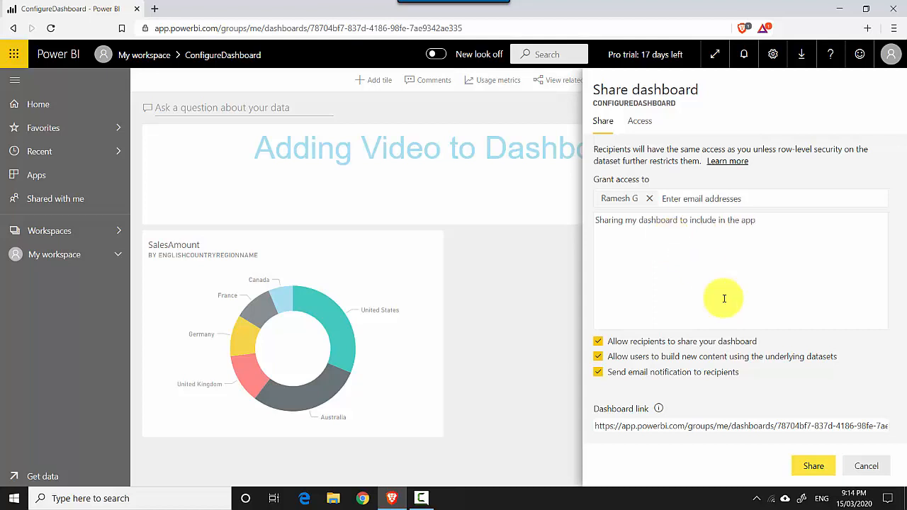
pyautogui.click(813, 465)
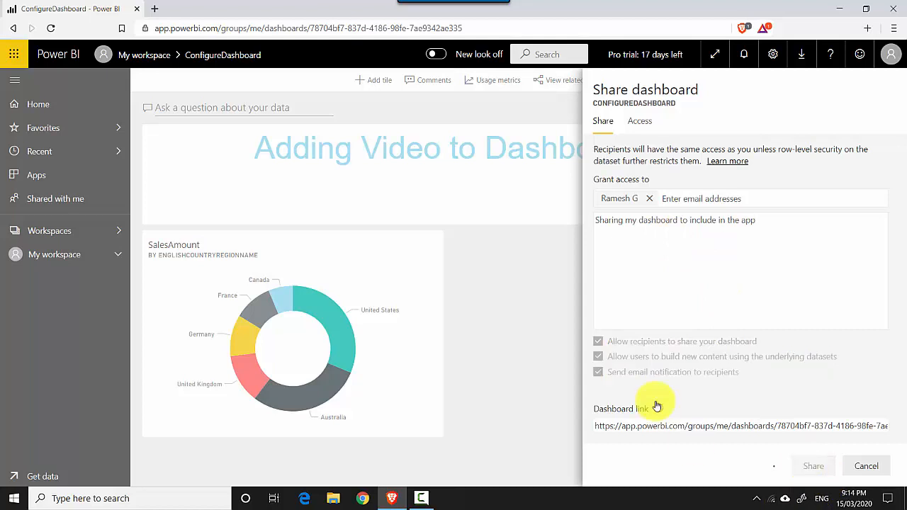
pyautogui.click(814, 465)
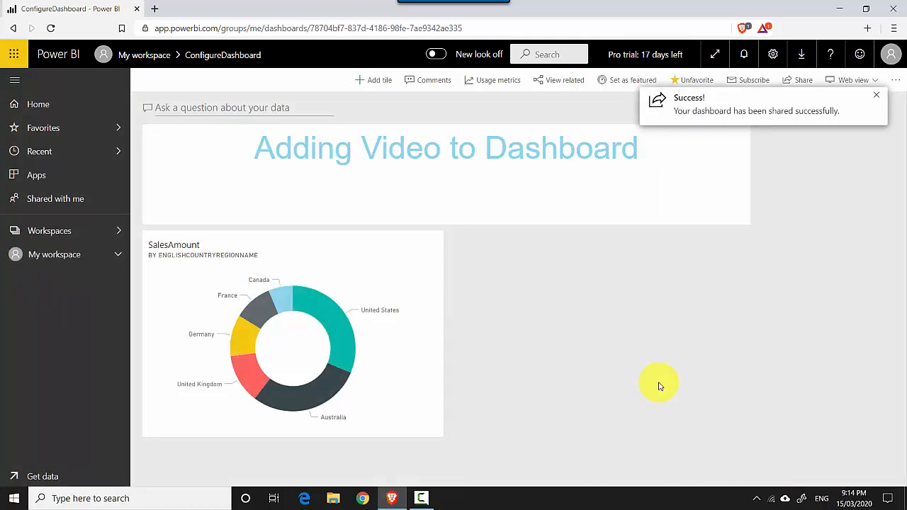
pyautogui.moveTo(635, 369)
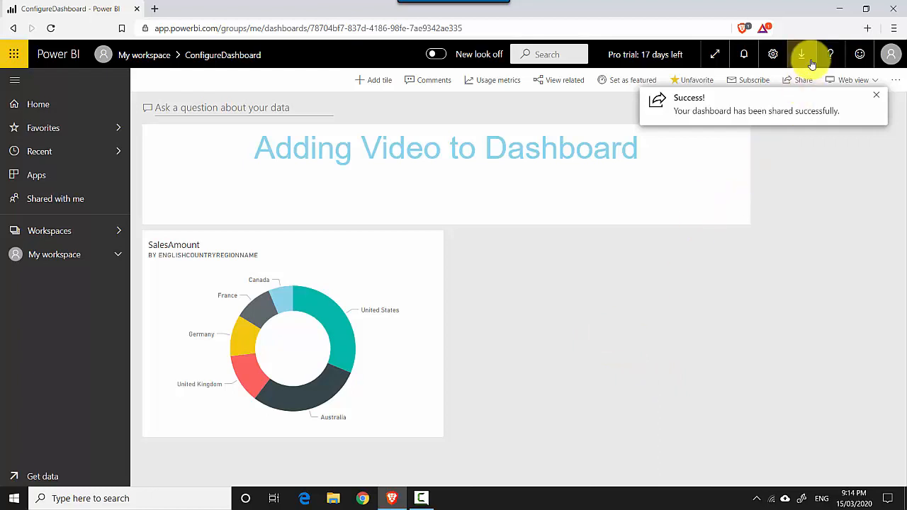
pyautogui.click(802, 79)
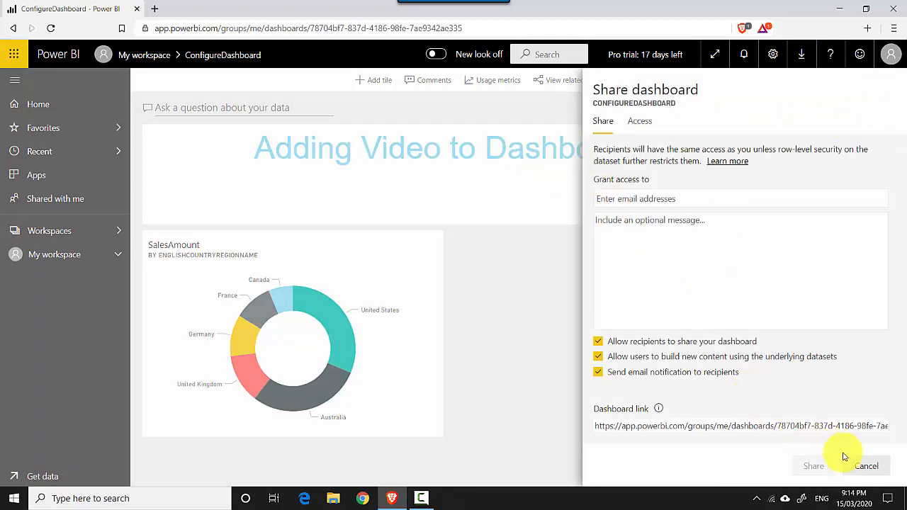
pyautogui.click(868, 465)
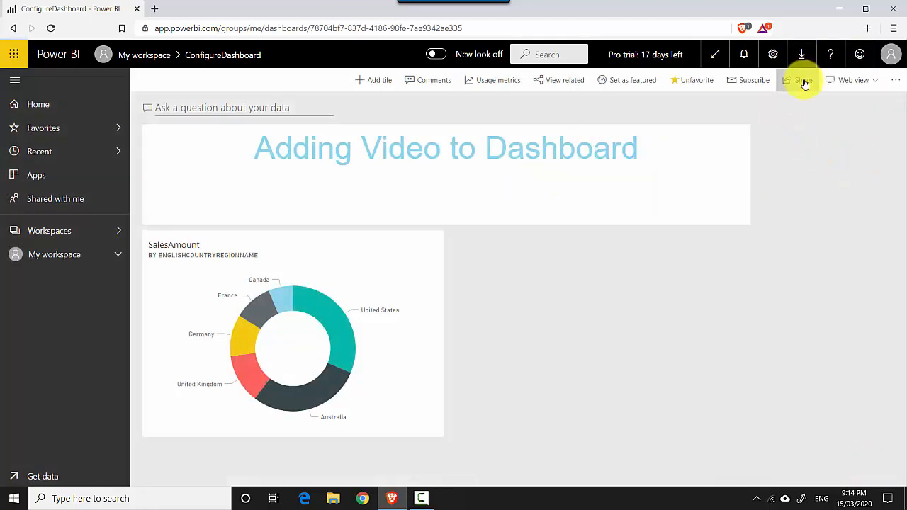
pyautogui.click(799, 80)
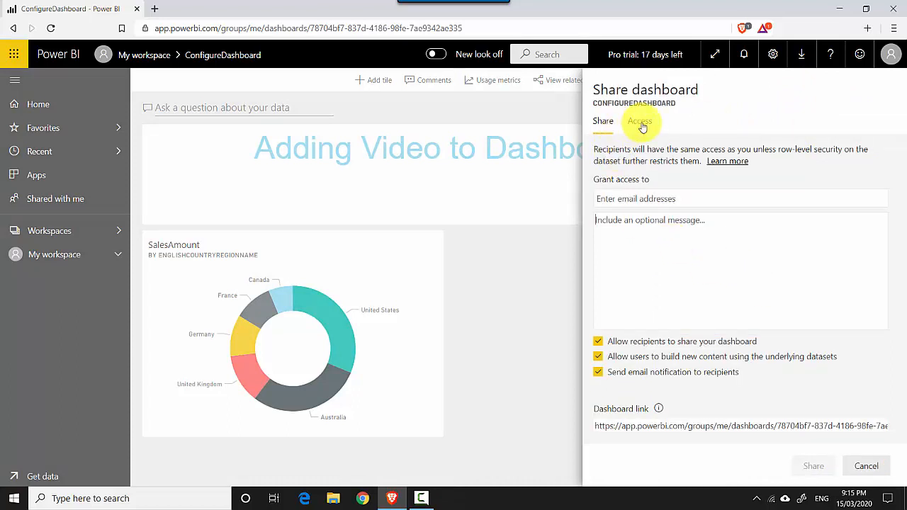
pyautogui.click(639, 121)
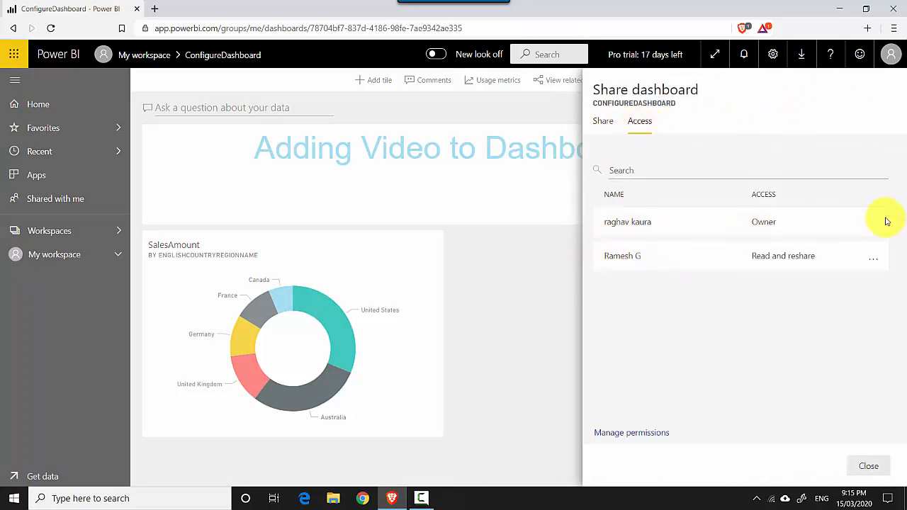
pyautogui.click(873, 257)
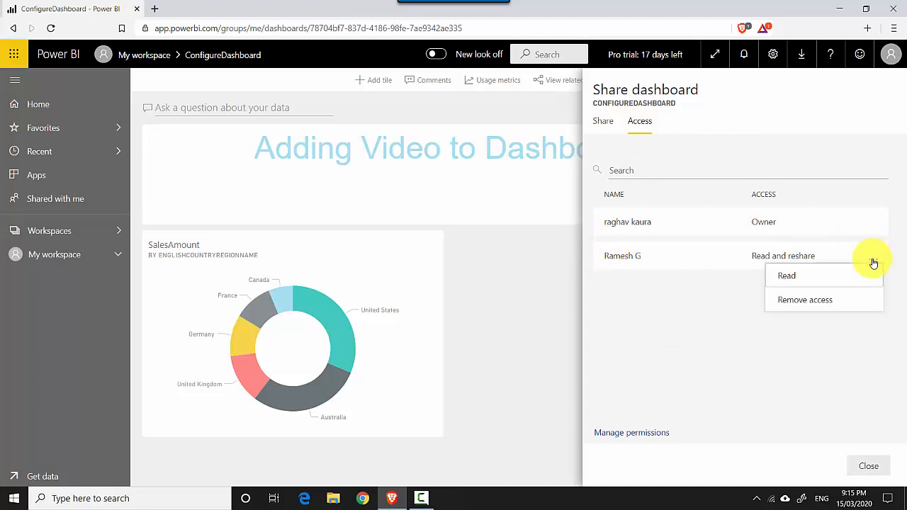
pyautogui.click(805, 299)
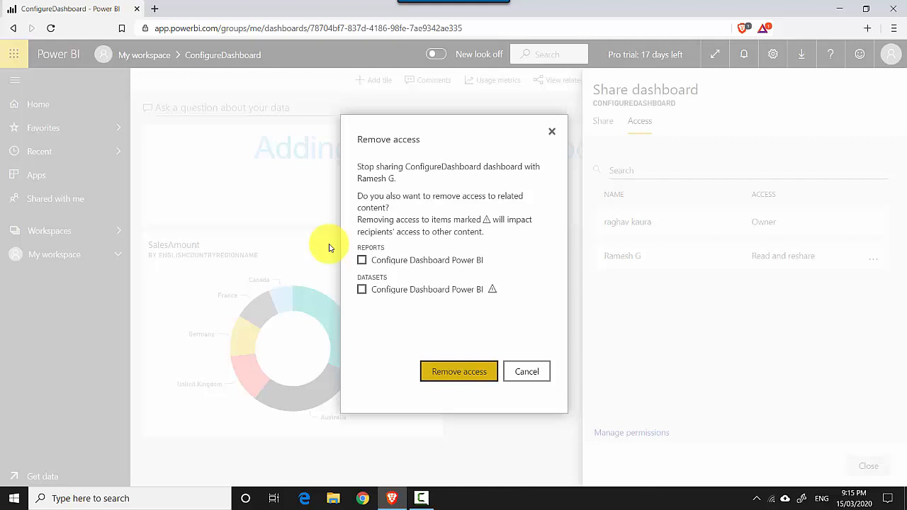
pyautogui.click(363, 261)
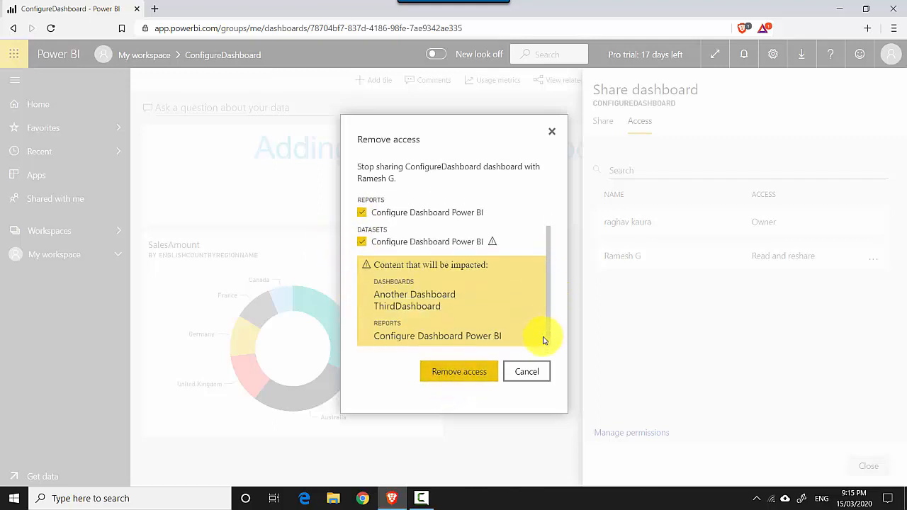
pyautogui.click(459, 371)
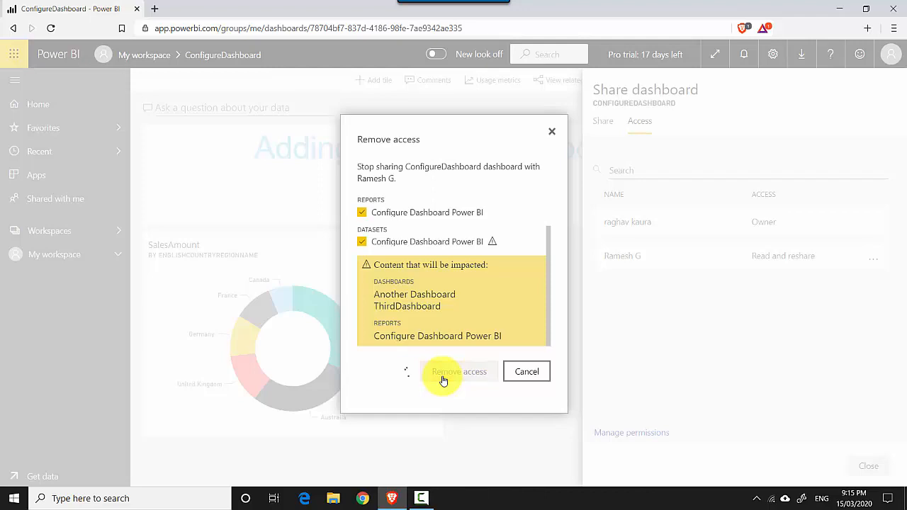
pyautogui.click(459, 371)
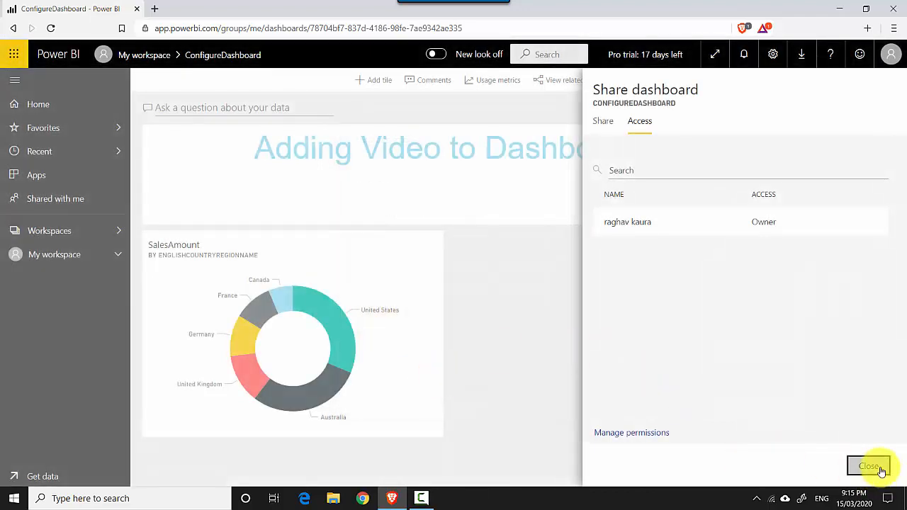
# - Verify only the owner remains in the Access list and close the sharing pane
pyautogui.click(602, 121)
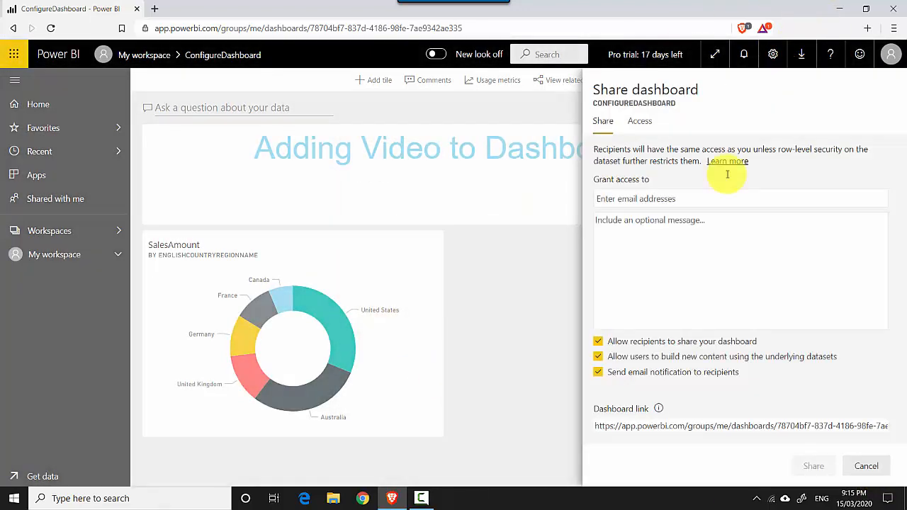
pyautogui.click(637, 120)
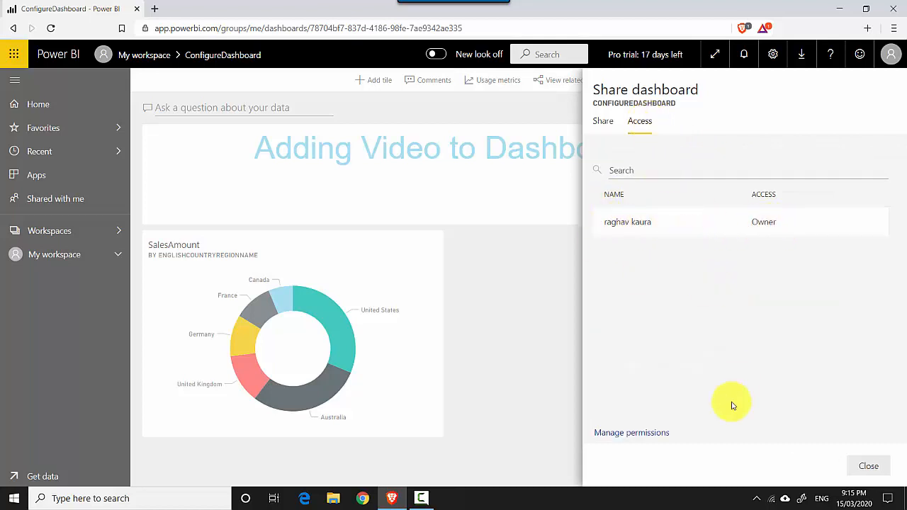
pyautogui.click(867, 464)
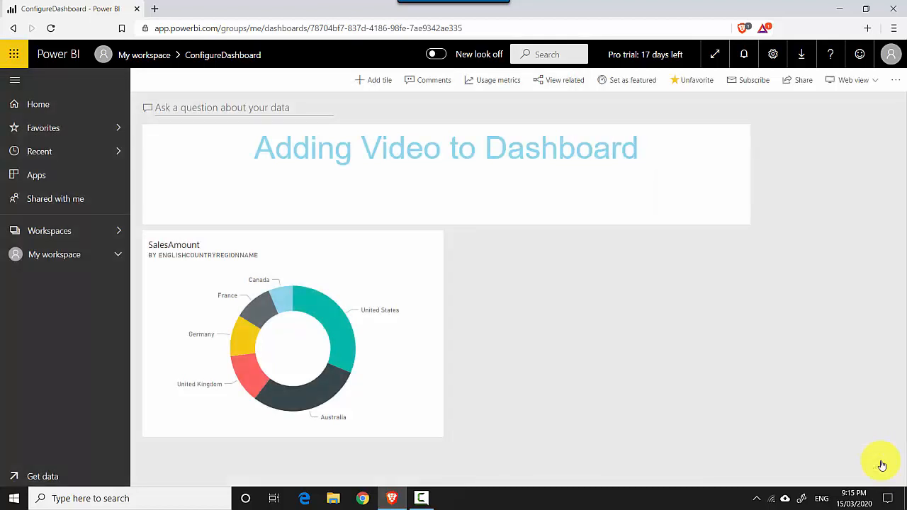